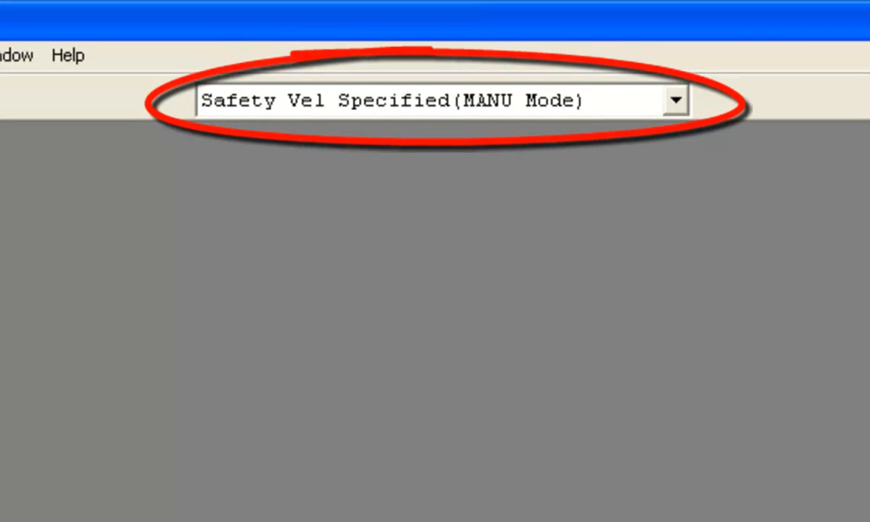
Open the Edit Position Data window and select row 7 to start entering its values.
left_click(674, 100)
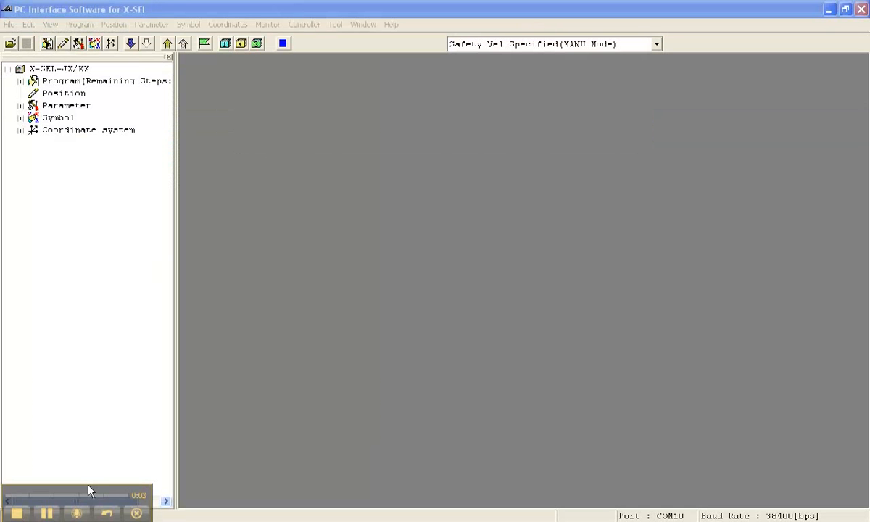
double_click(64, 92)
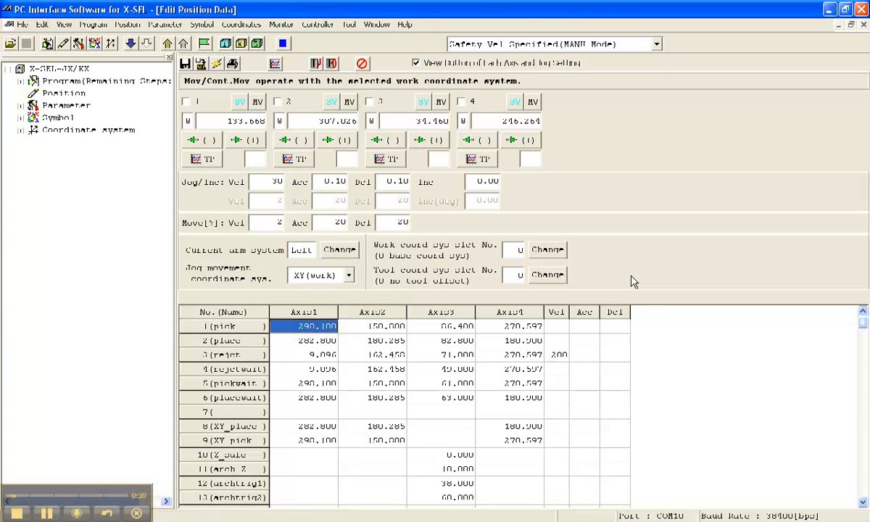
left_click(224, 412)
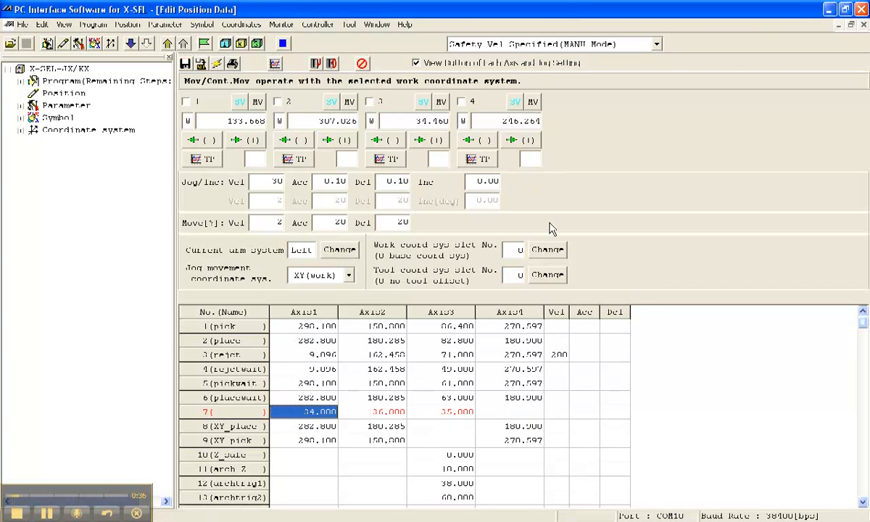
mouse_move(310, 166)
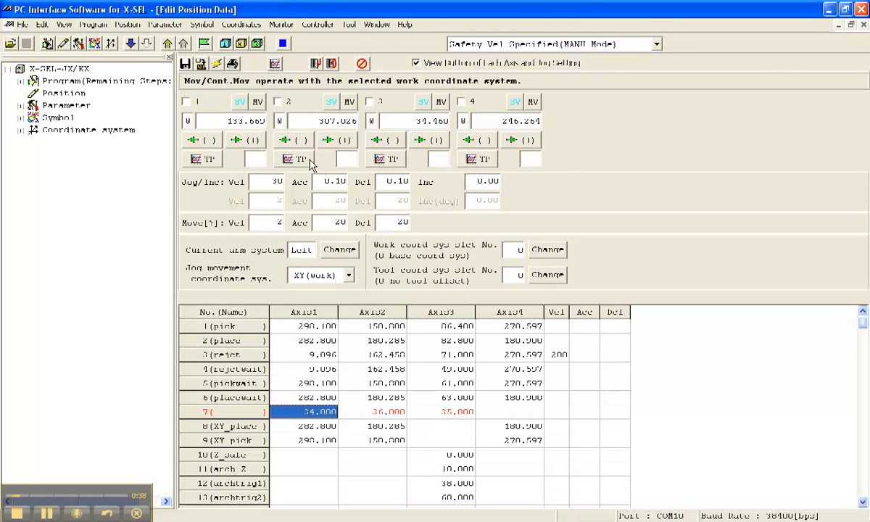
Teach the current positions of axes 2, 1 and 4 into position row 7 via the TP buttons.
left_click(293, 139)
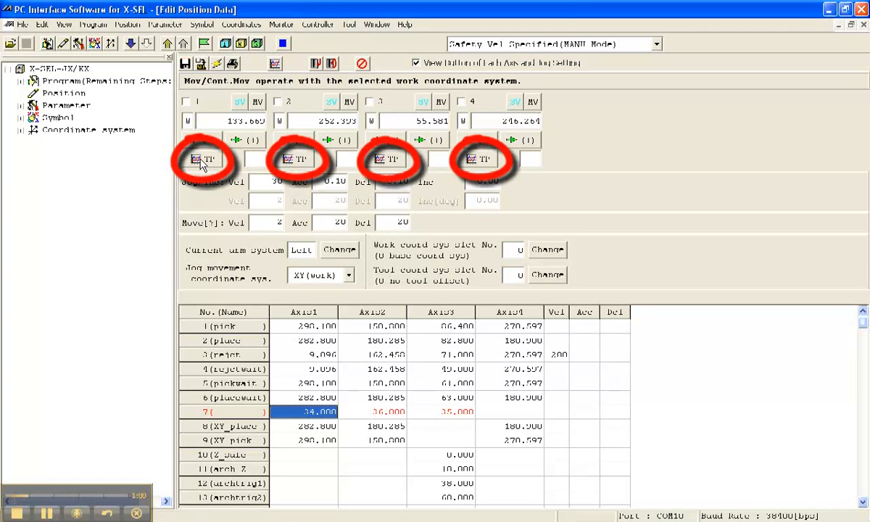
left_click(288, 157)
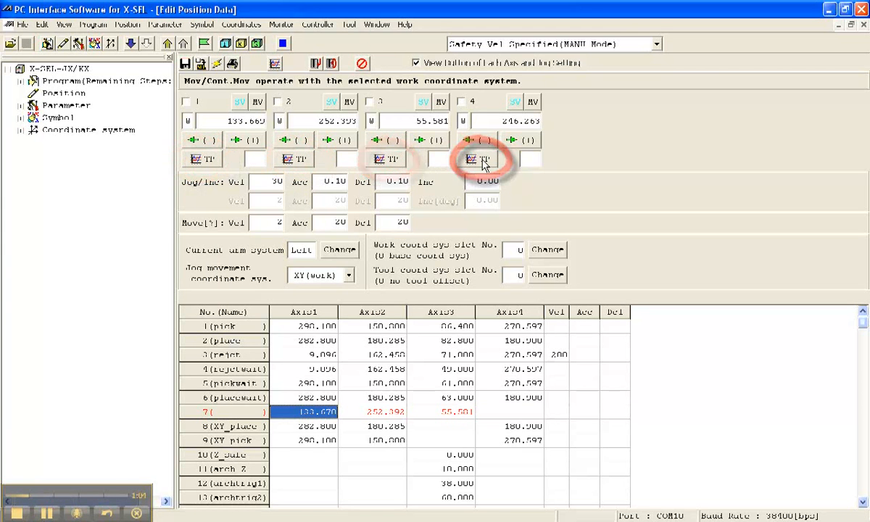
left_click(478, 158)
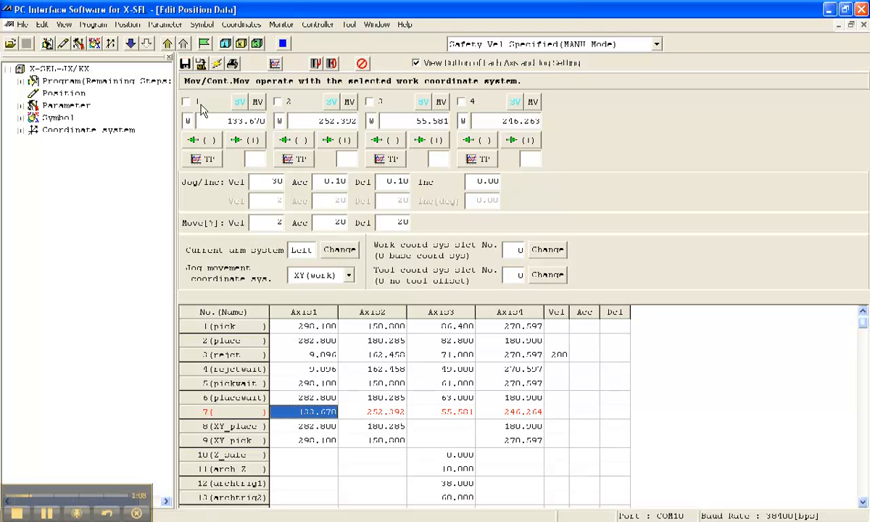
Enable the axis checkboxes so the arm can be jogged and tracked live.
left_click(277, 101)
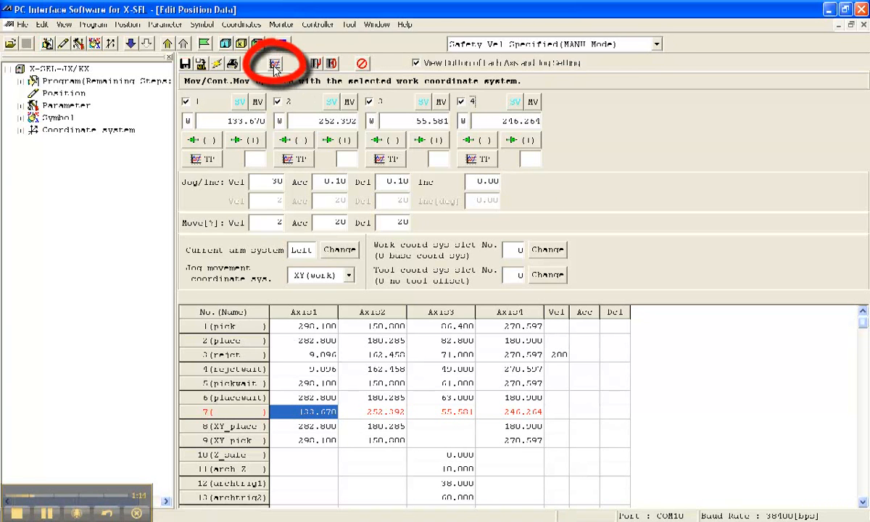
mouse_move(274, 64)
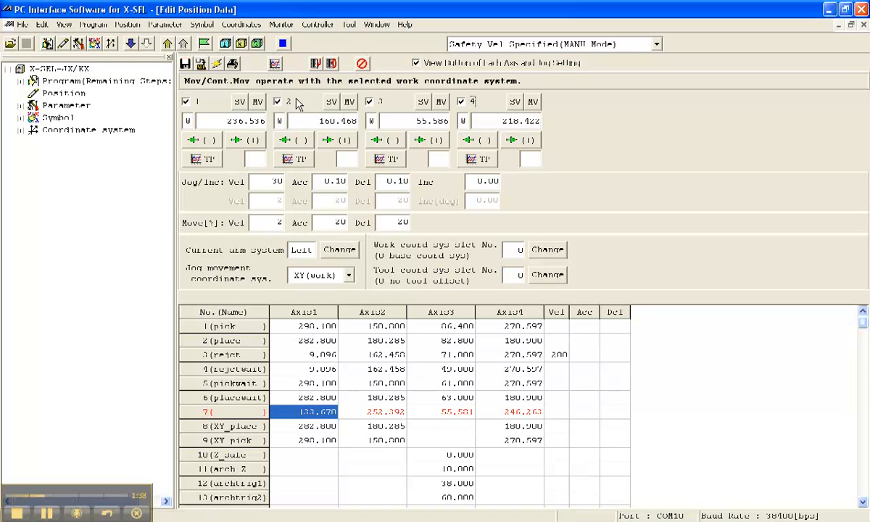
mouse_move(297, 102)
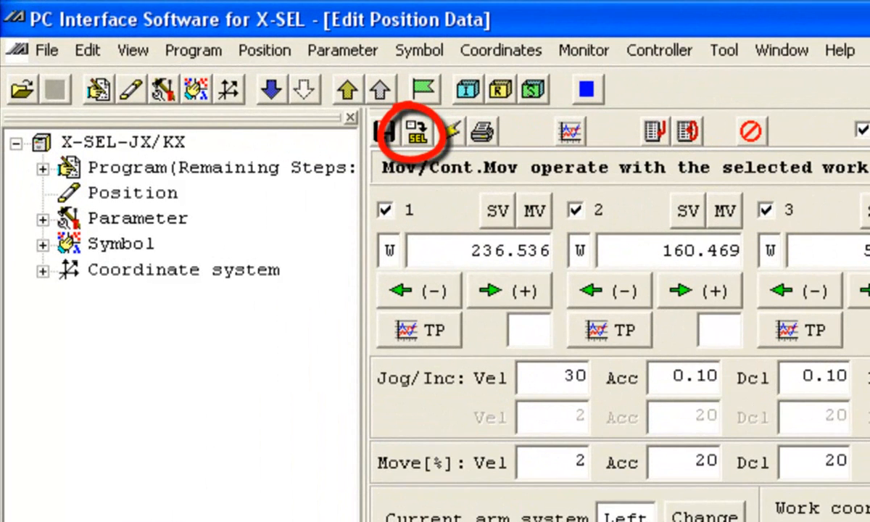
mouse_move(423, 162)
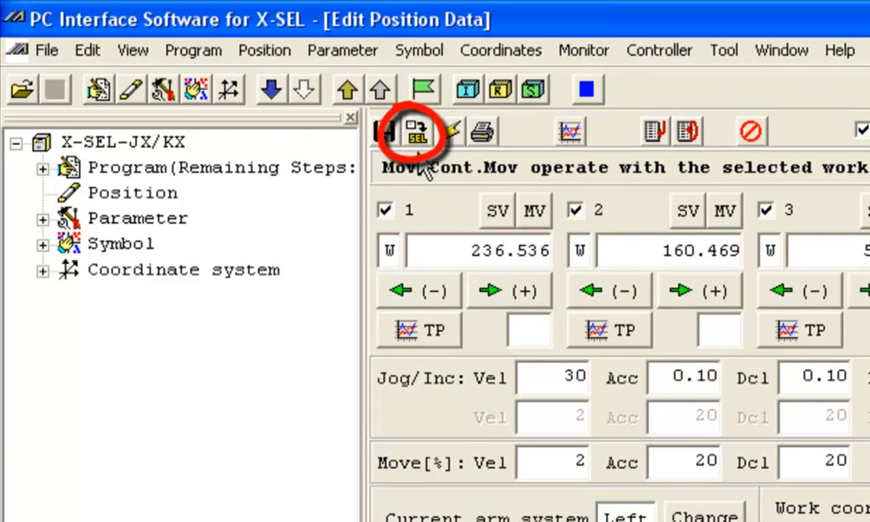
mouse_move(416, 132)
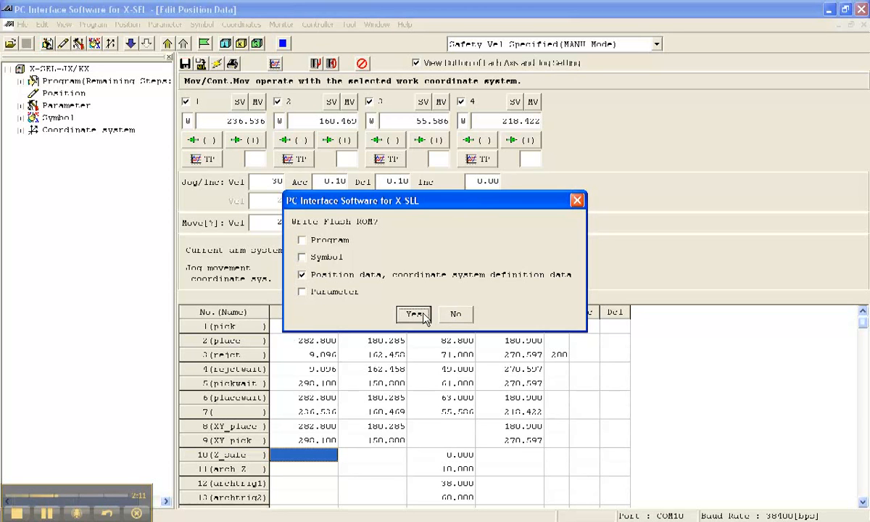
left_click(415, 313)
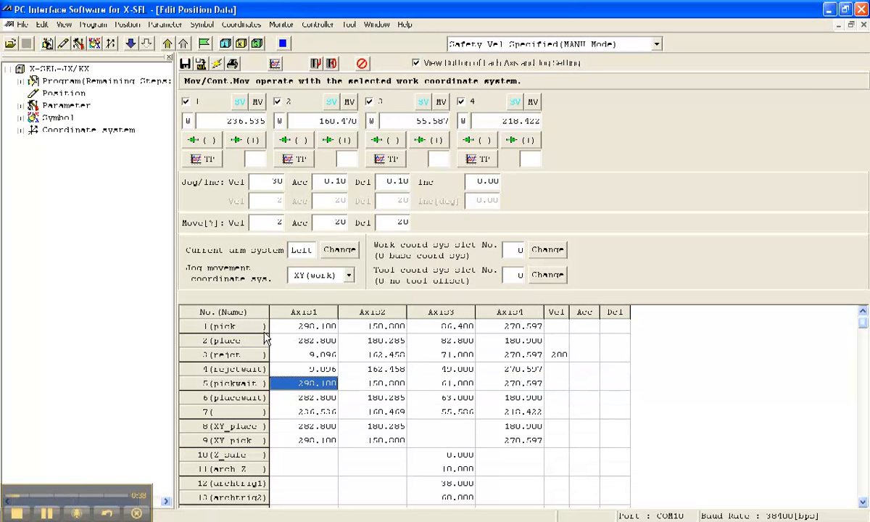
mouse_move(287, 446)
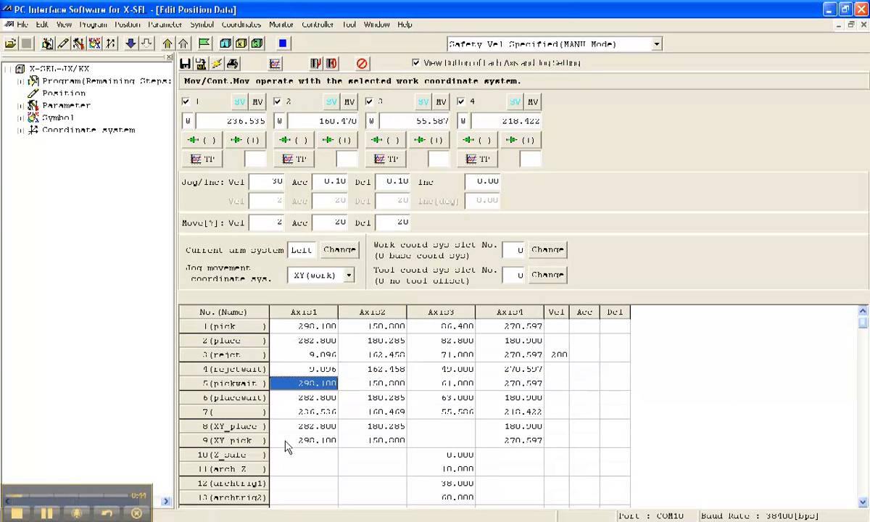
mouse_move(206, 110)
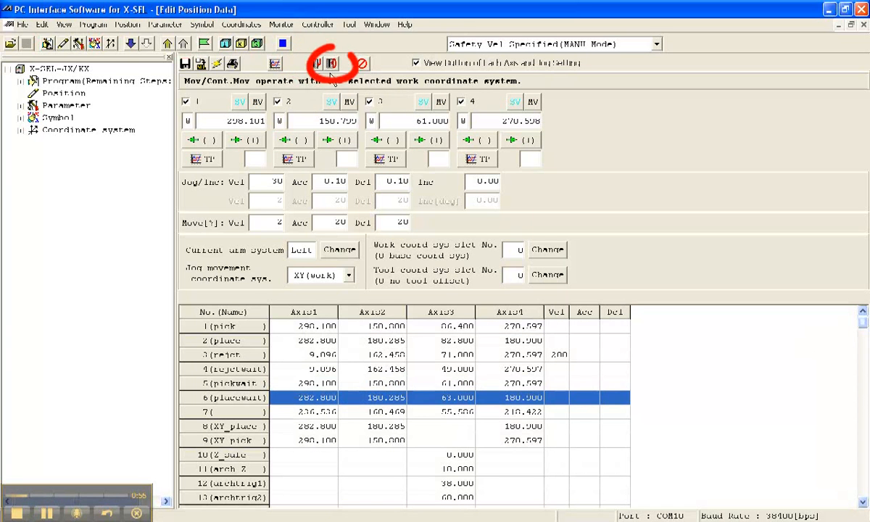
mouse_move(330, 64)
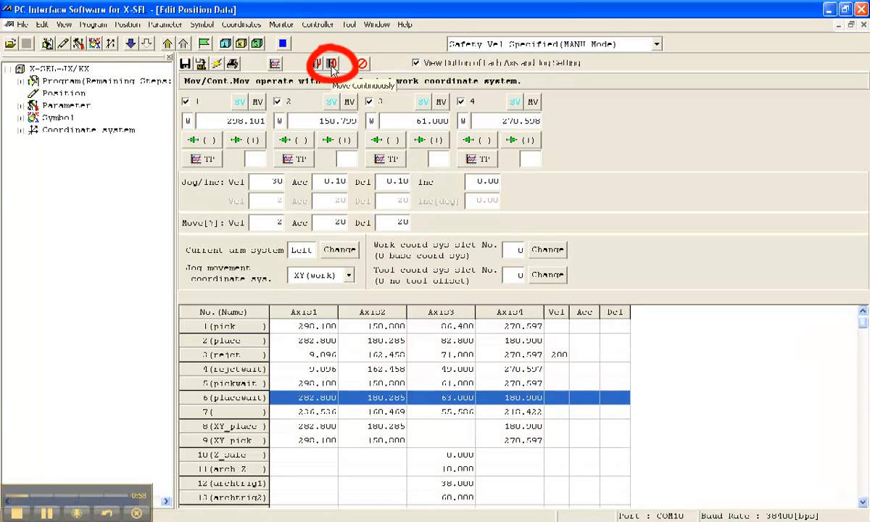
Move the arm continuously to the selected stored position.
left_click(317, 64)
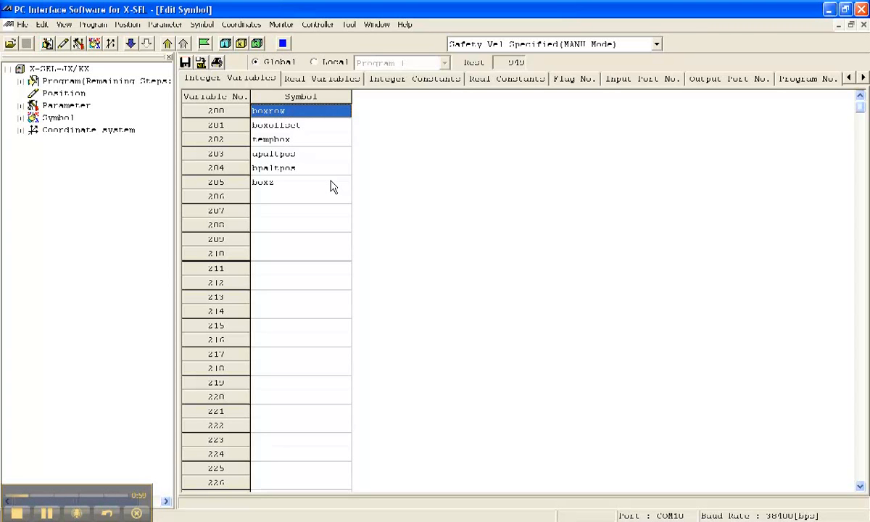
mouse_move(728, 127)
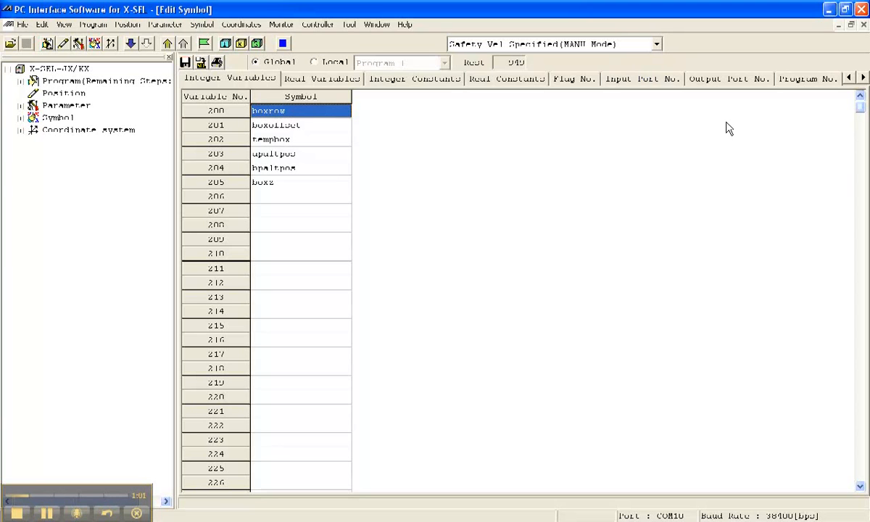
left_click(862, 78)
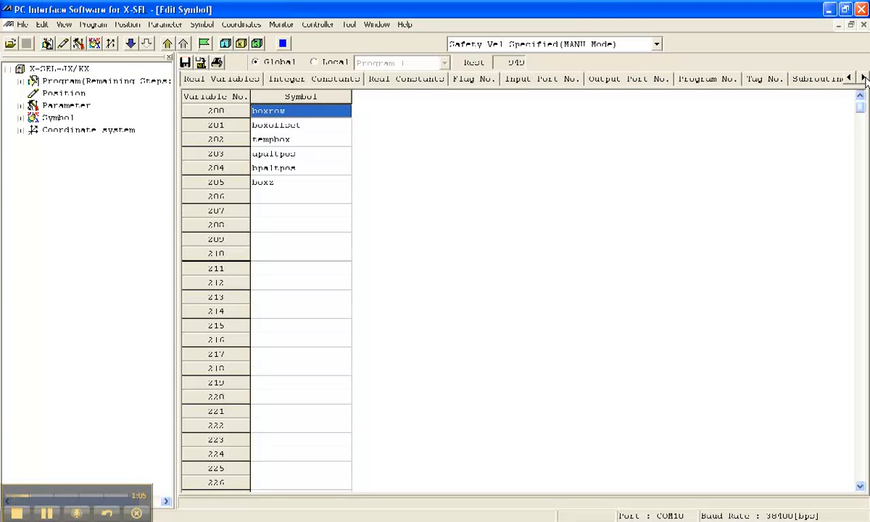
left_click(861, 78)
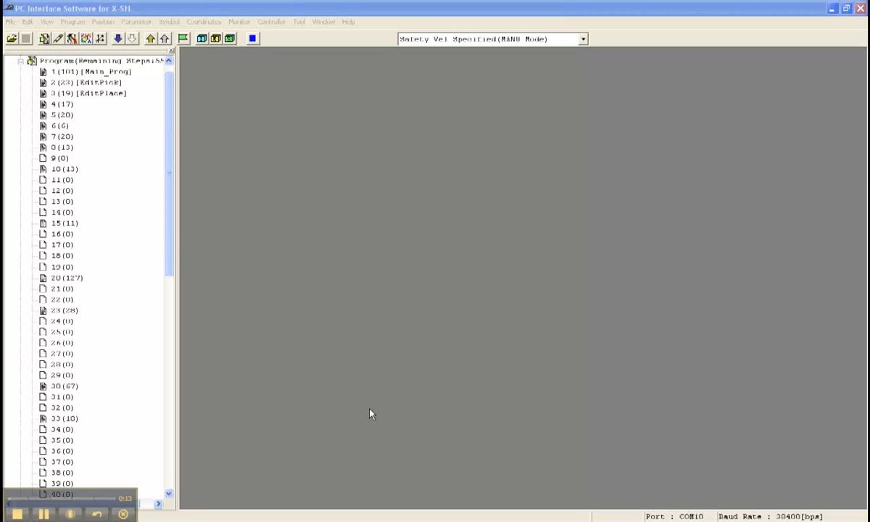
mouse_move(206, 271)
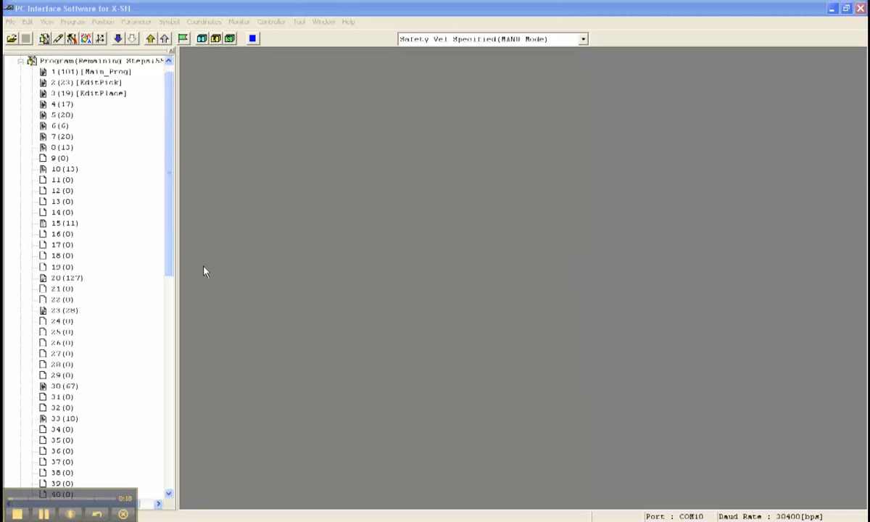
Open program 7 in the editor and maximize it to read its command steps.
double_click(58, 136)
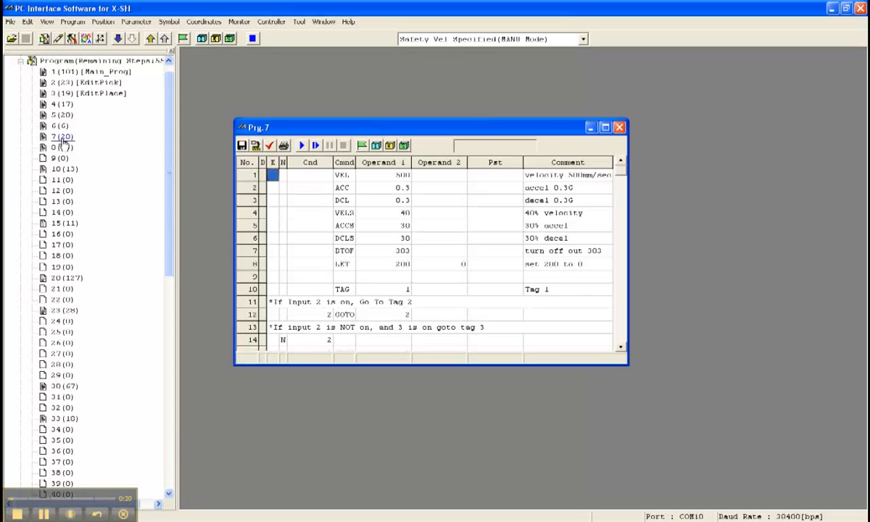
left_click(606, 127)
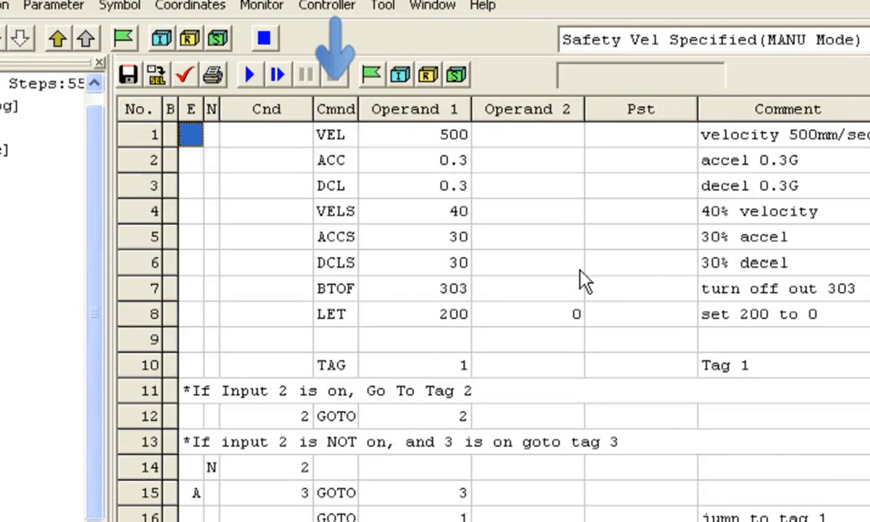
left_click(334, 133)
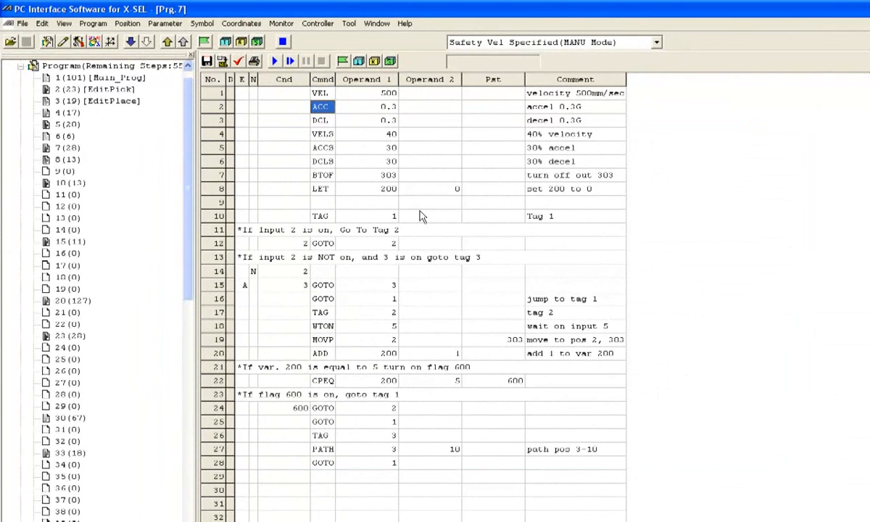
Consult the SEL Command Explanation table, including the ACCS entry, then return to program 7.
left_click(321, 148)
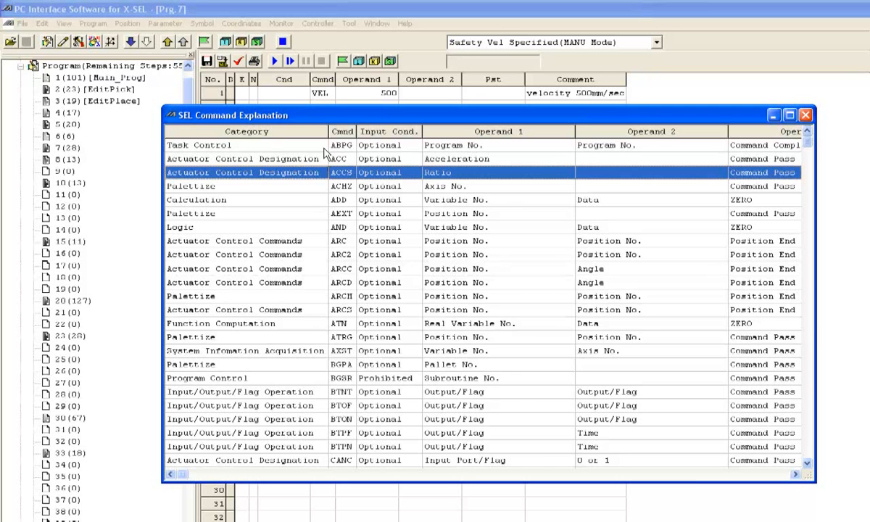
left_click(804, 115)
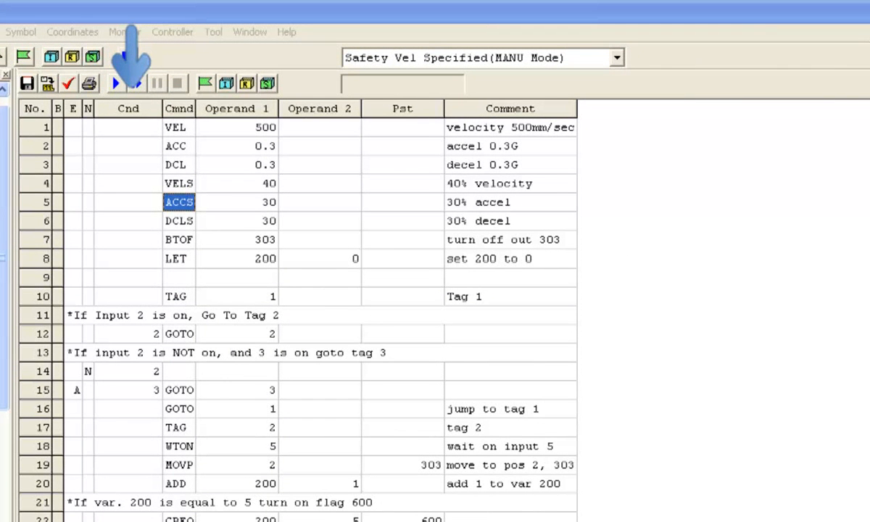
left_click(114, 82)
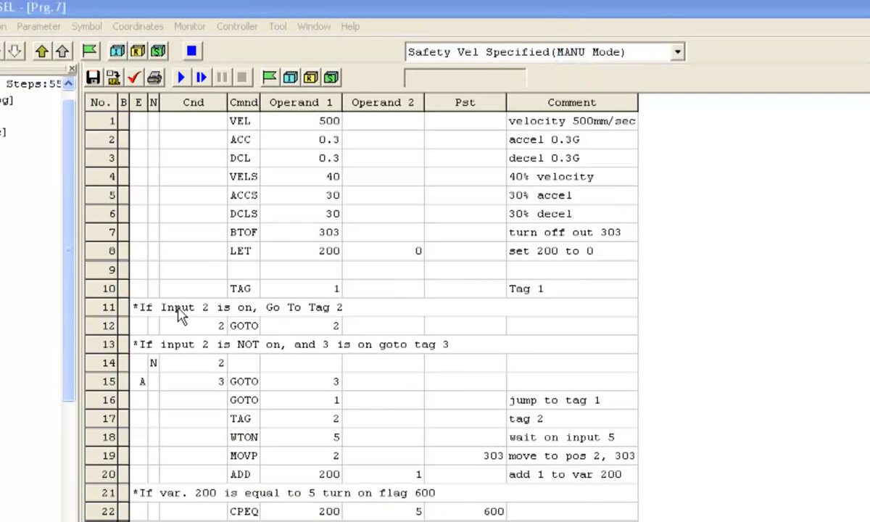
Select blank line 9 and dismiss its comment dialog without changes.
left_click(302, 269)
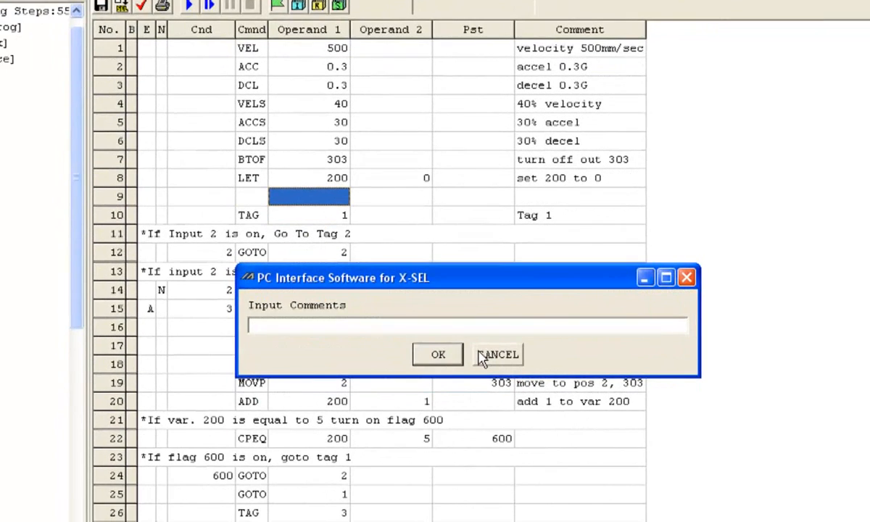
left_click(498, 354)
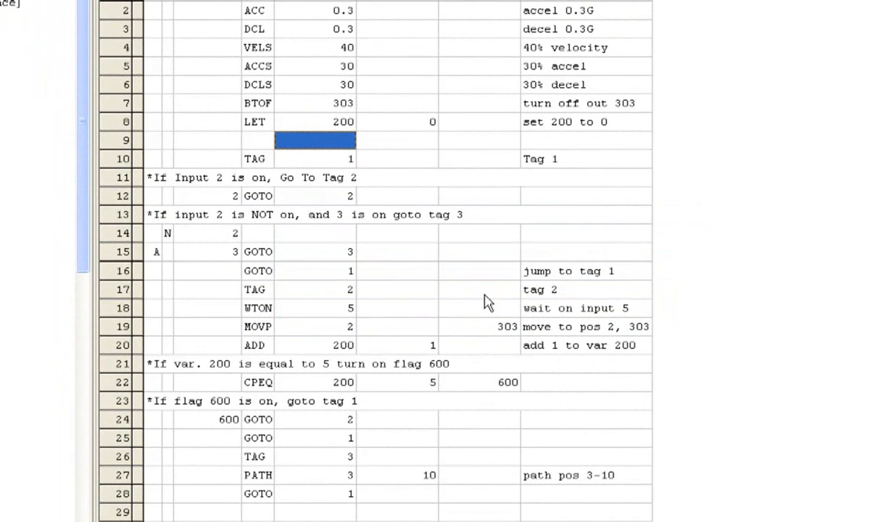
mouse_move(418, 291)
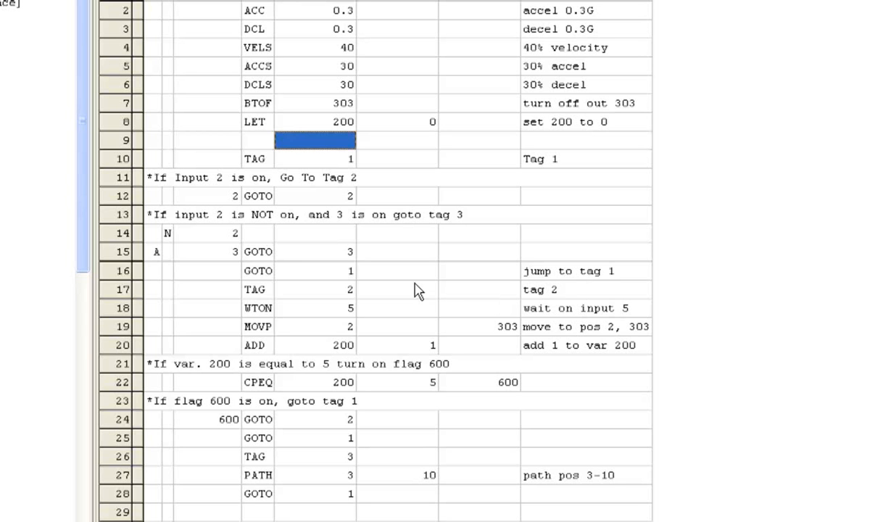
mouse_move(260, 313)
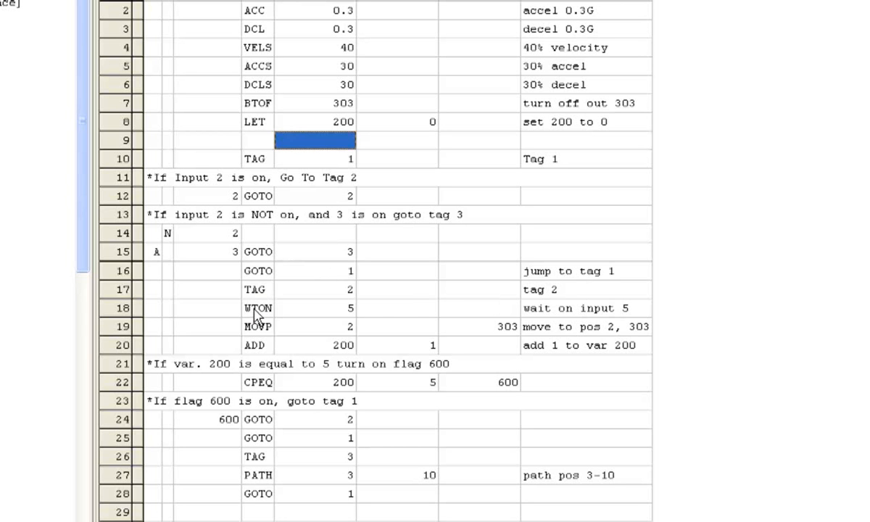
Set line 18's WTON 5 command as a comment and confirm the Input Comments dialog.
right_click(258, 307)
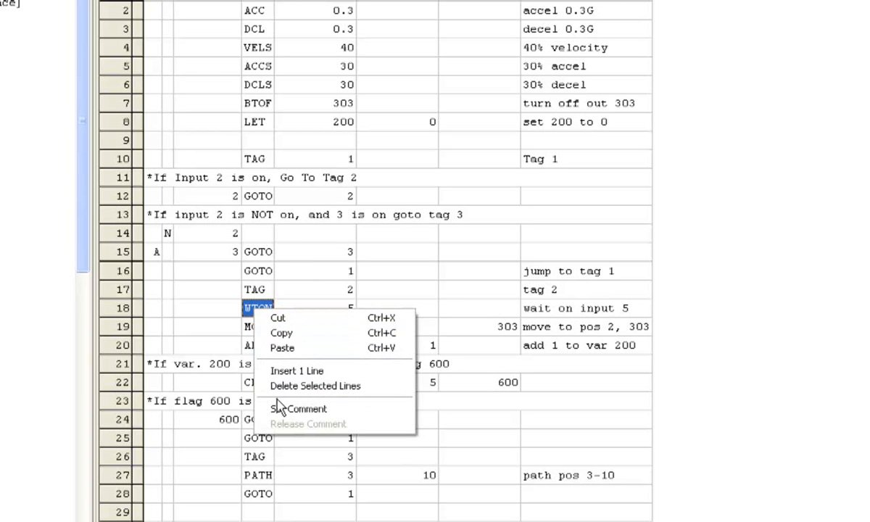
left_click(298, 409)
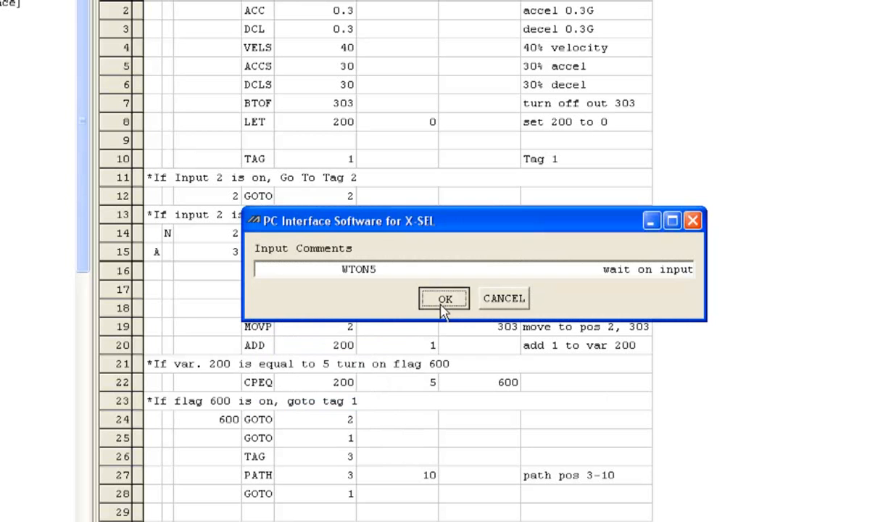
left_click(444, 299)
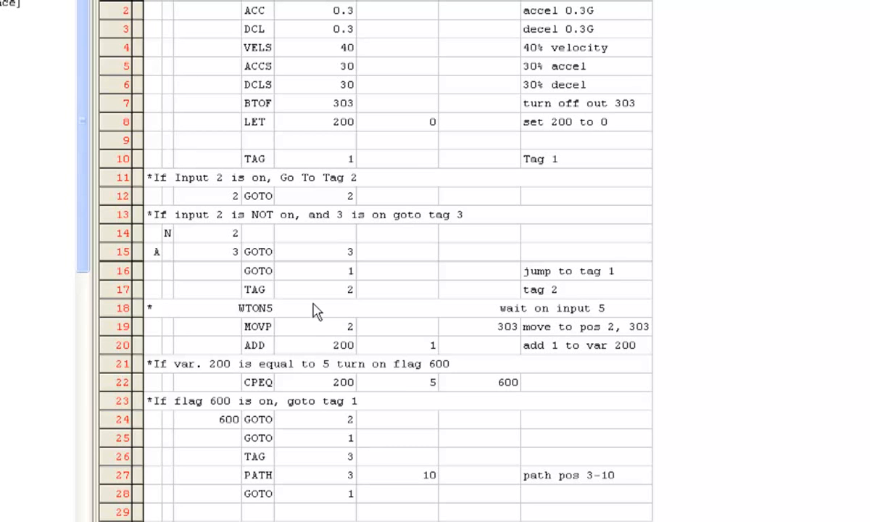
right_click(254, 307)
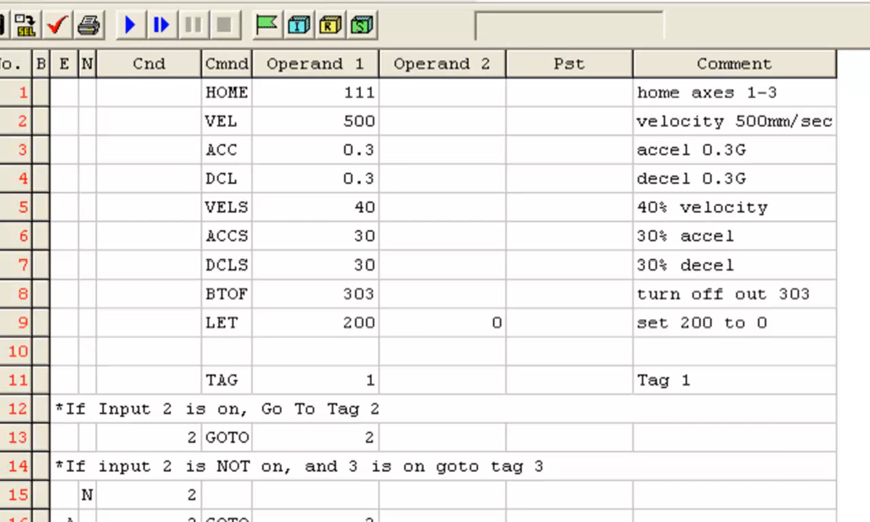
Scroll down through program 7's listing before closing the editor.
scroll("down", 3)
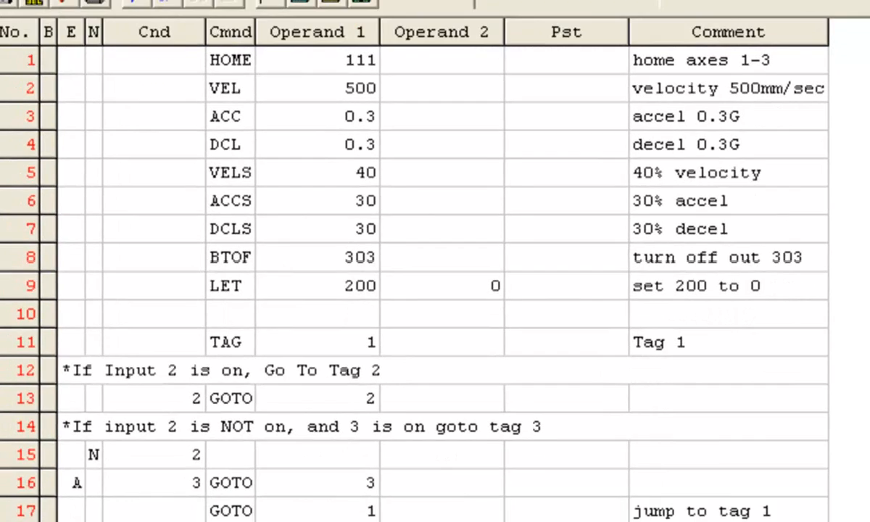
scroll("down", 3)
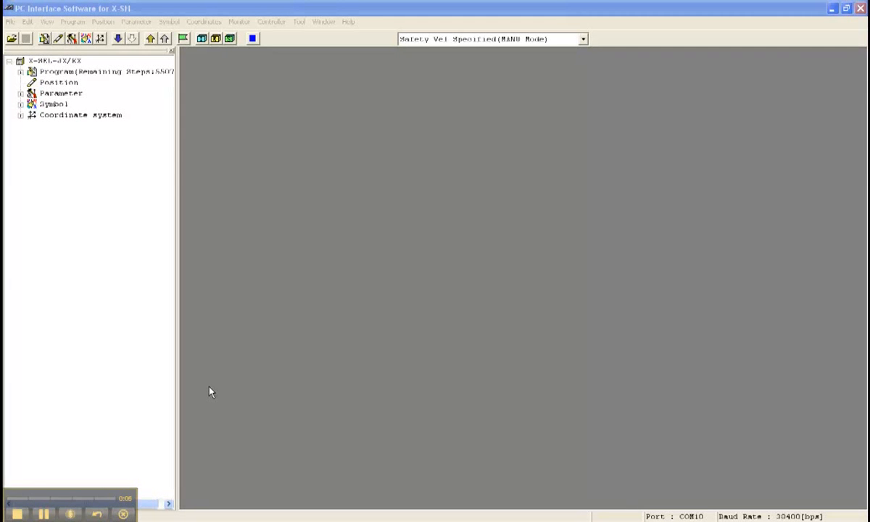
Open the Input Port status monitor from the Monitor menu.
left_click(553, 49)
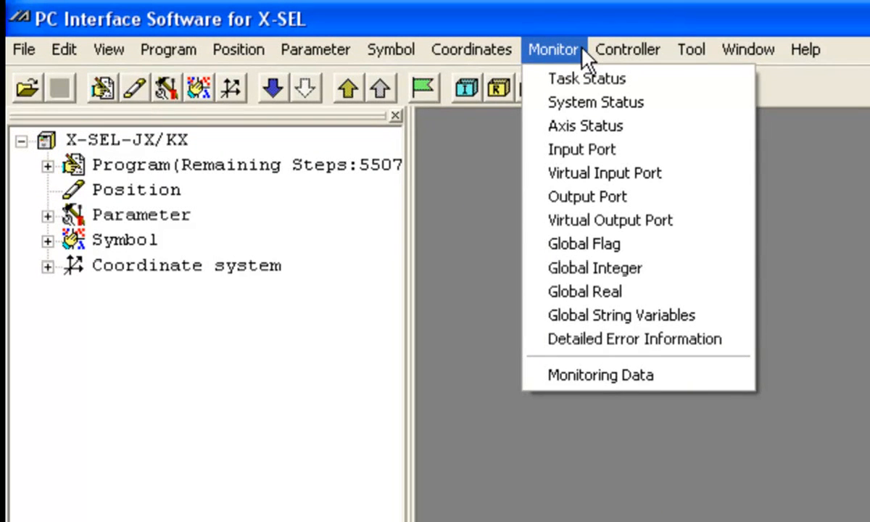
mouse_move(581, 149)
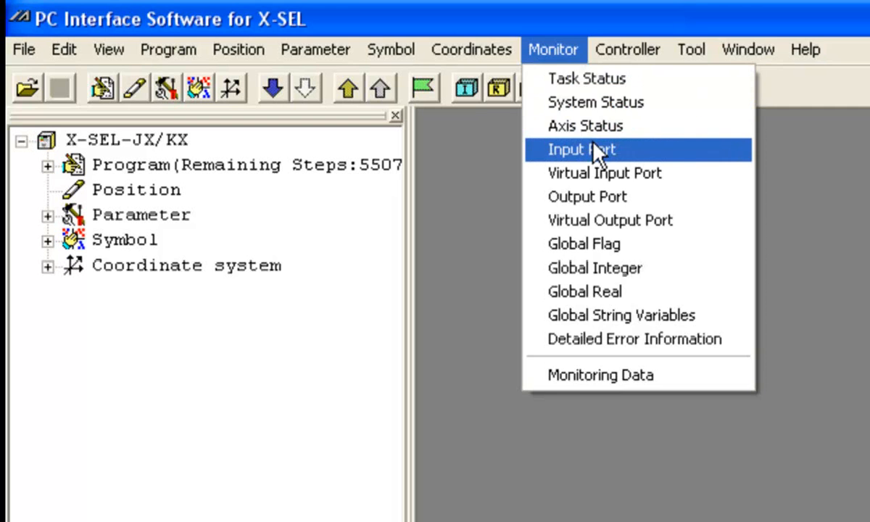
left_click(581, 149)
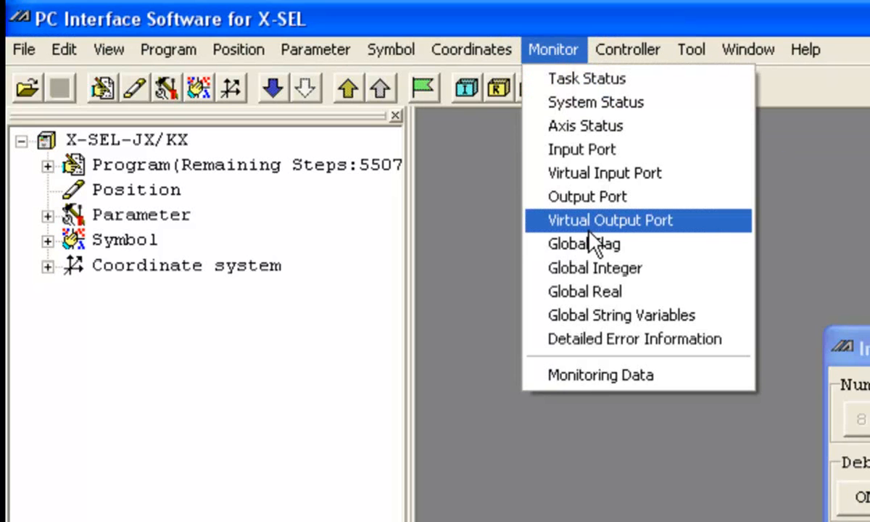
mouse_move(584, 291)
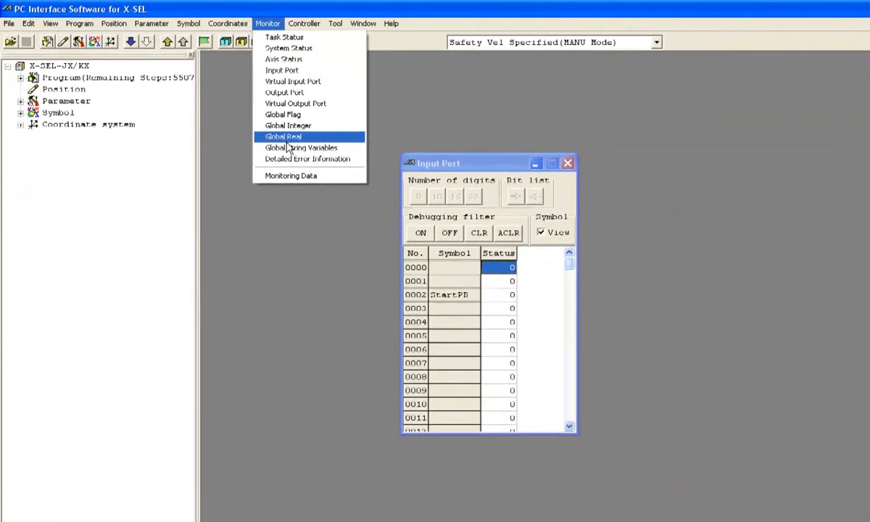
mouse_move(302, 148)
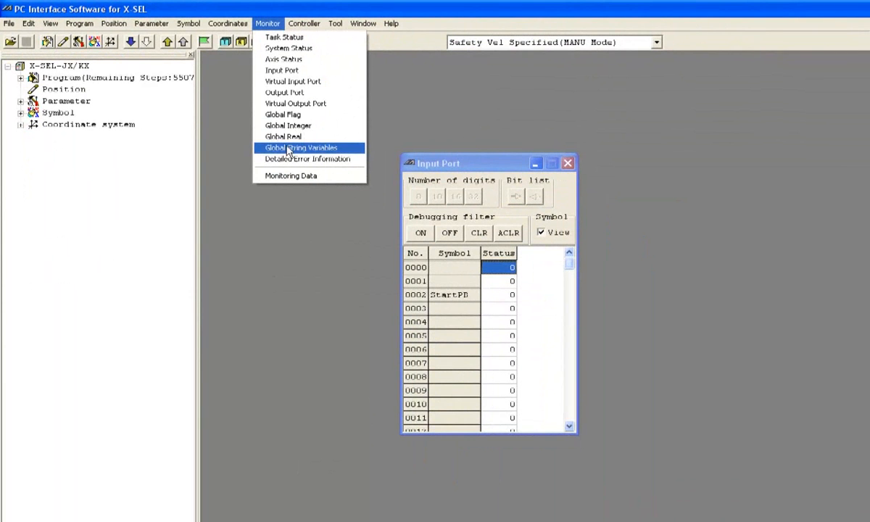
Open Detailed Error Information, confirm the error number selection, and maximize the error list.
left_click(308, 158)
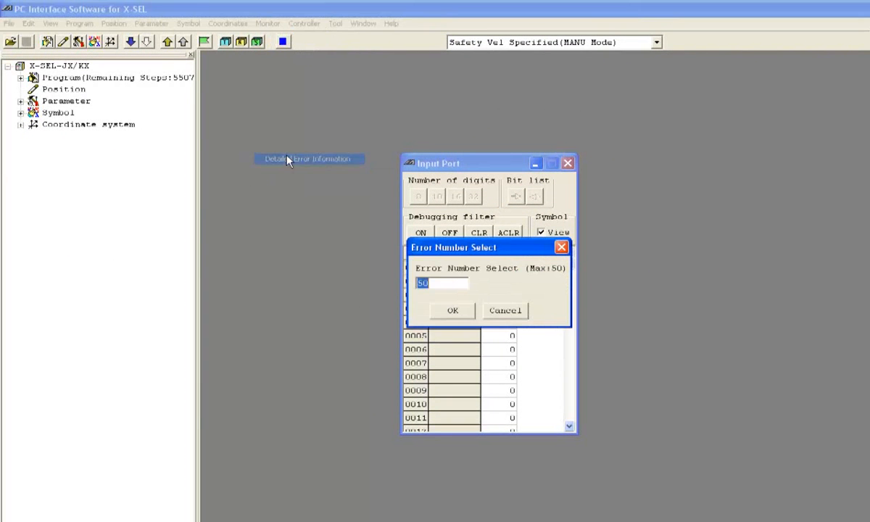
left_click(452, 310)
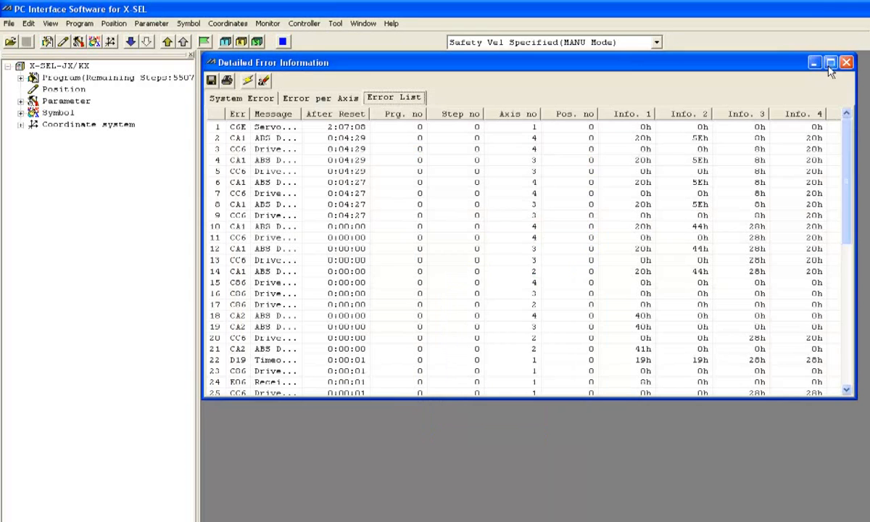
left_click(829, 63)
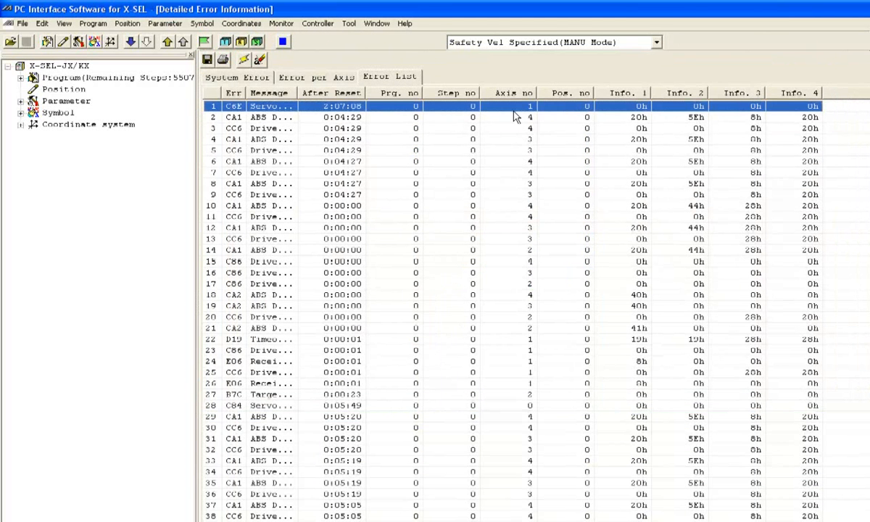
mouse_move(481, 124)
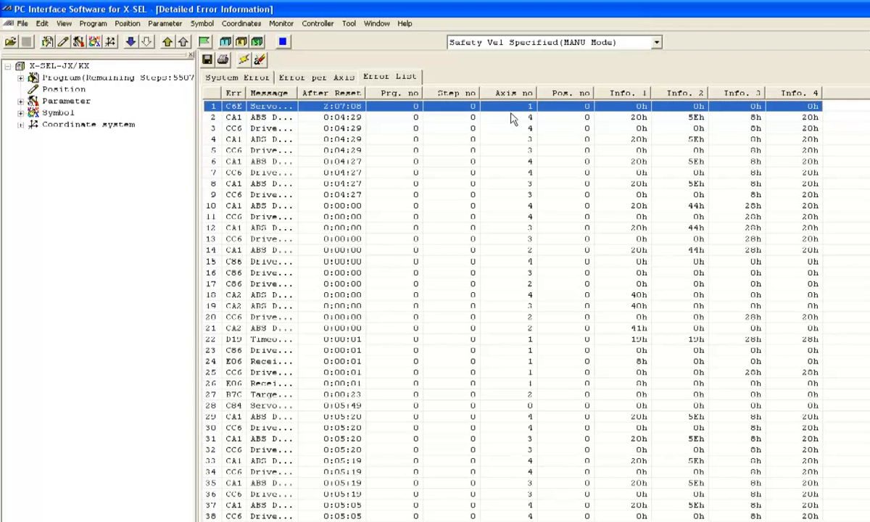
mouse_move(232, 123)
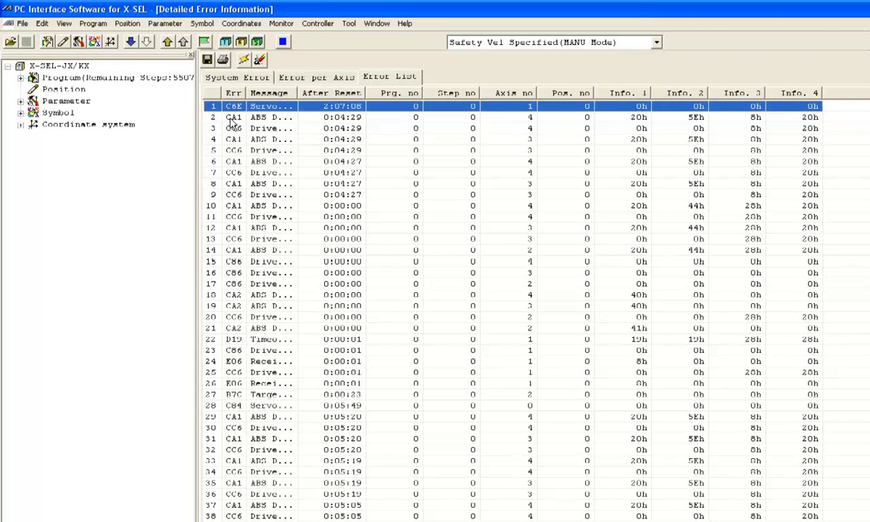
mouse_move(246, 113)
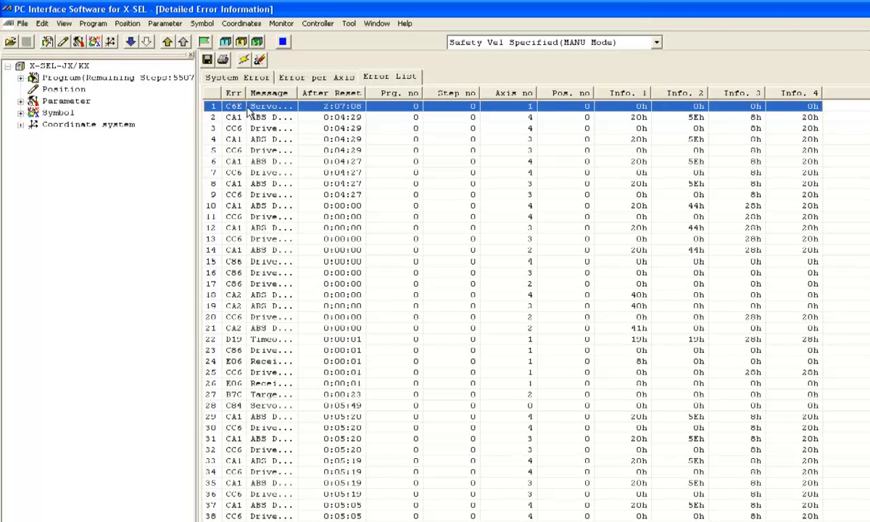